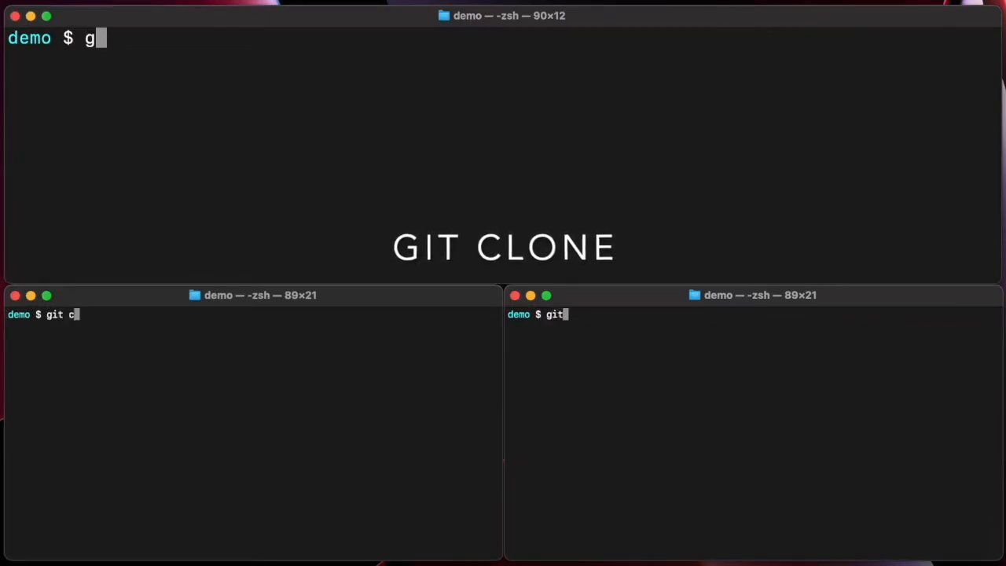
# Clone the hello-vault-go repository from GitHub and clear the screen.
pyautogui.write('git clone https://github.com/hashicorp/hello-vault-go.git')
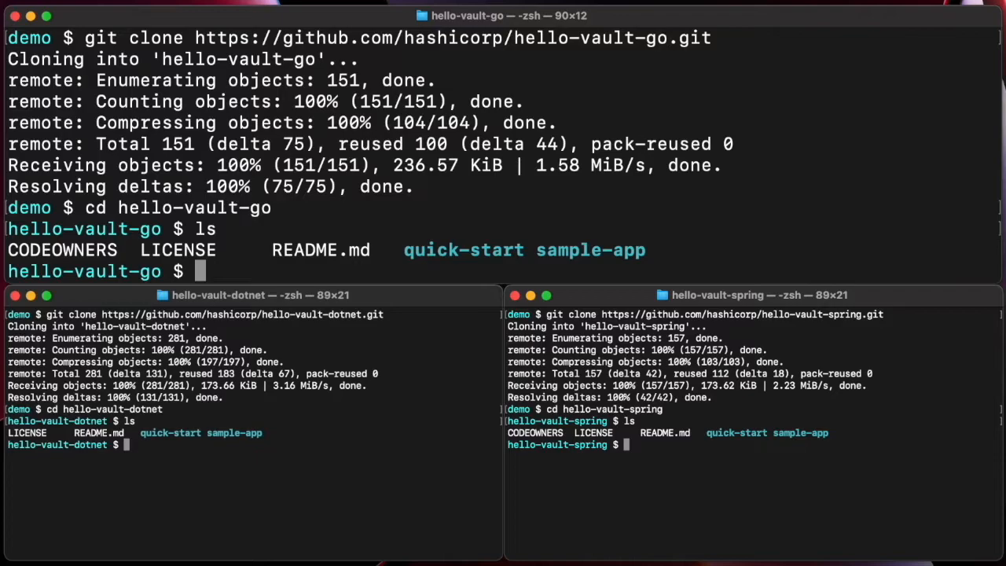
pyautogui.write('cl')
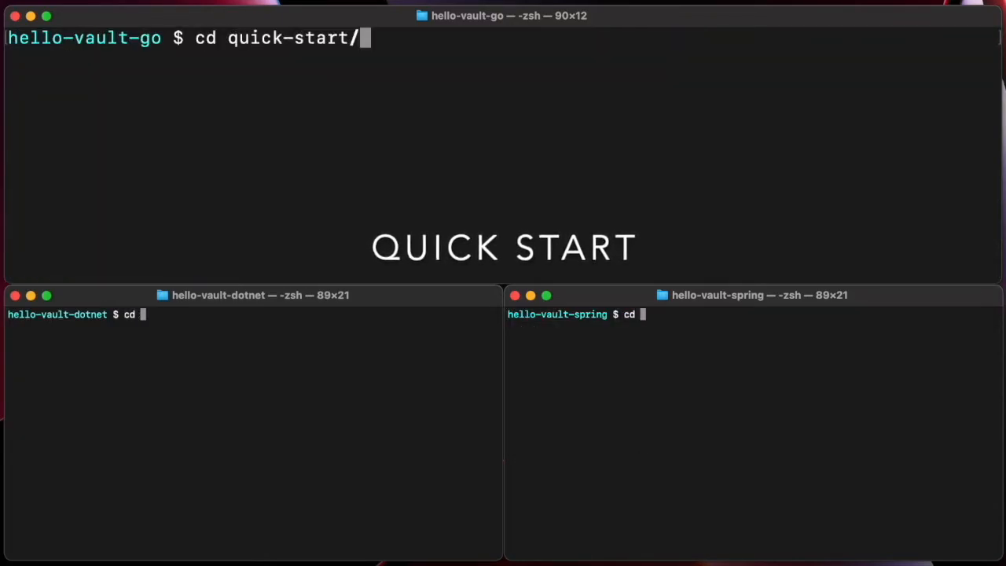
# Enter the quick-start folder and launch its ./run.sh script.
pyautogui.press('Return')
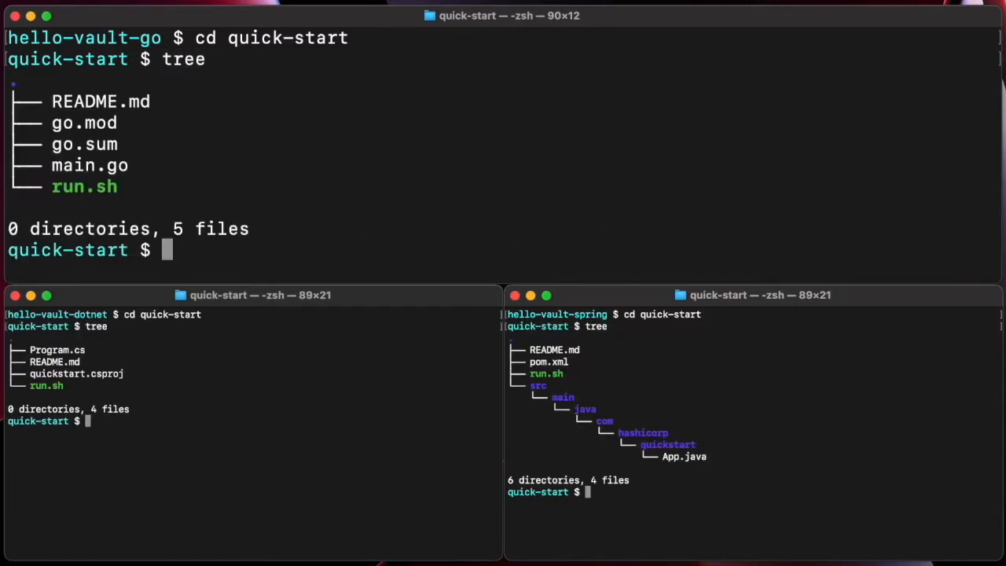
pyautogui.write('./run.sh')
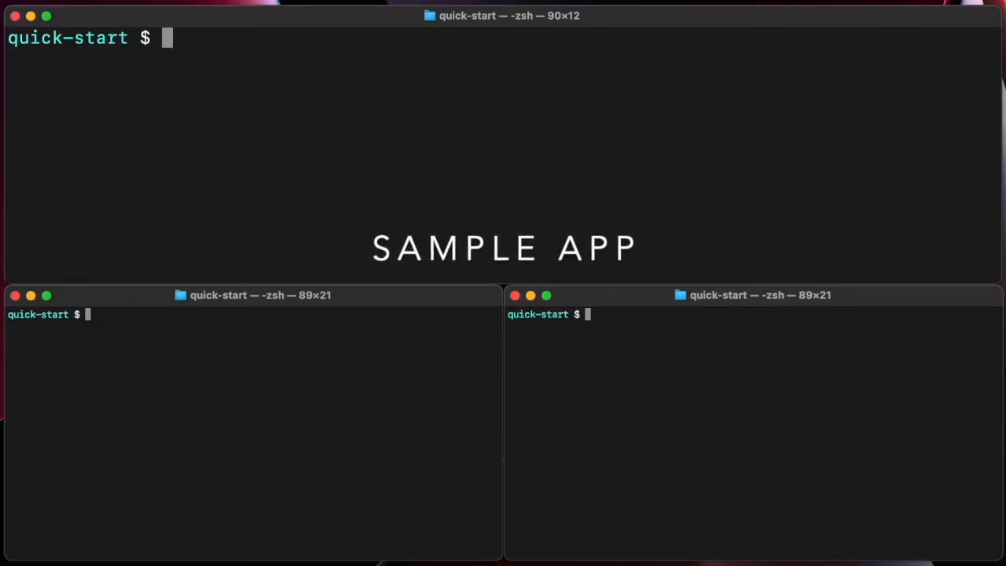
# Move into ../sample-app, list its files, and bring up the stack with ./run.sh.
pyautogui.write('cd ../sample-app/')
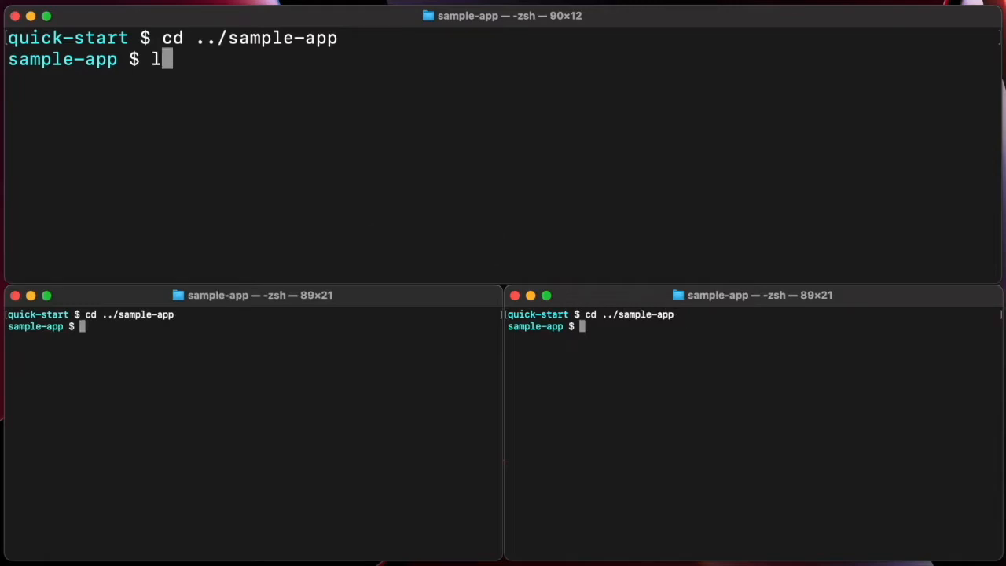
pyautogui.press('Return')
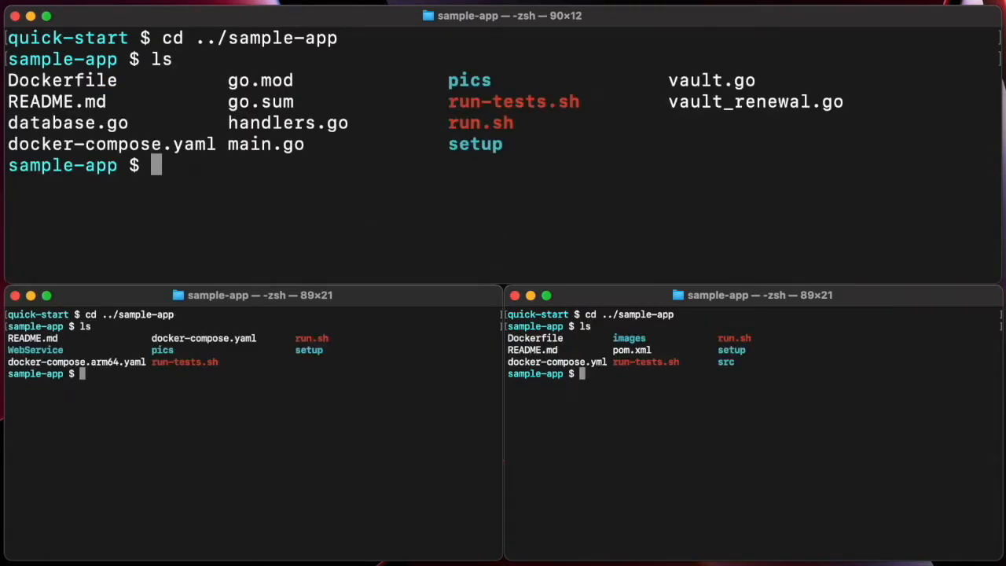
pyautogui.write('./ru')
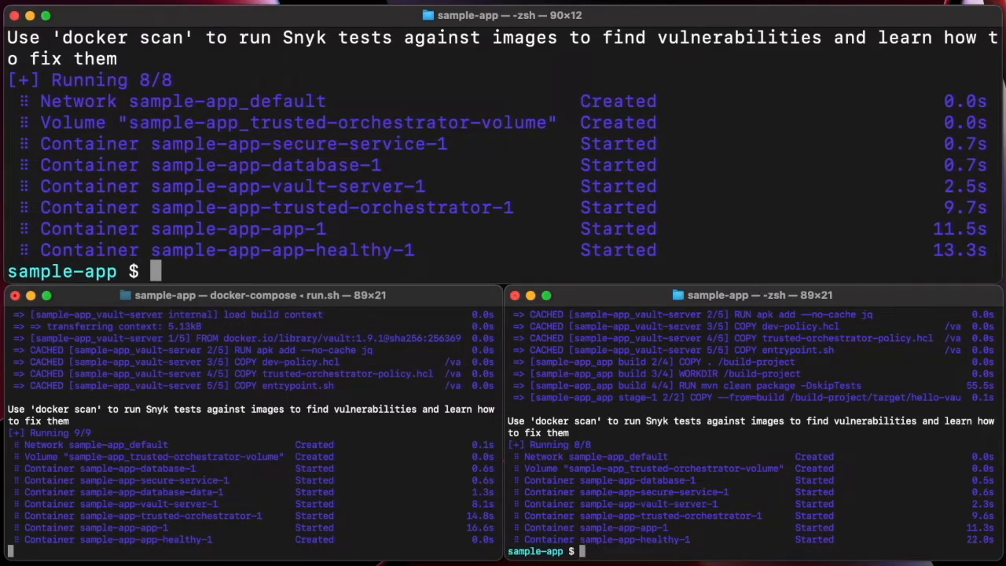
# List the running containers with docker ps, then clear the screen.
pyautogui.write('doc')
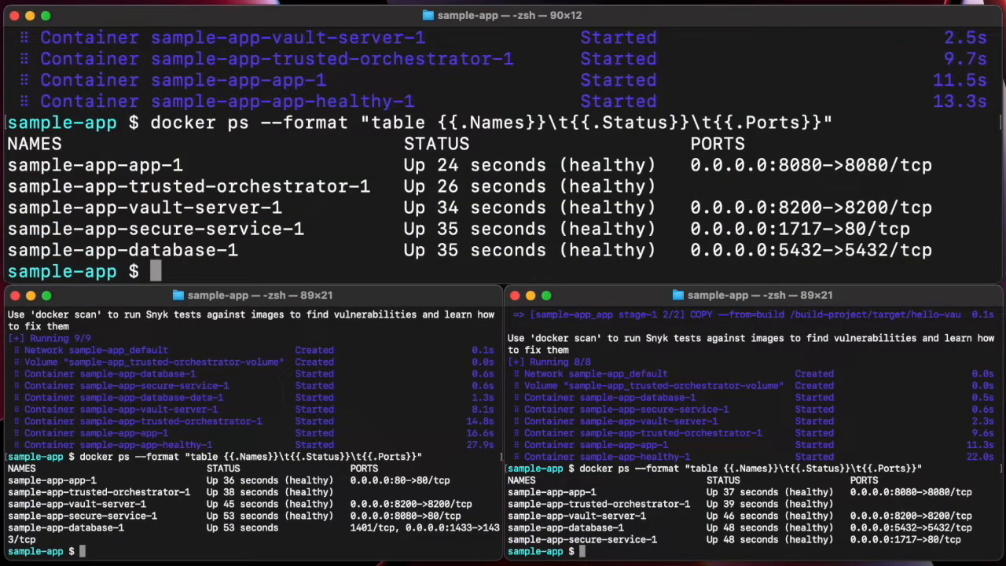
pyautogui.write('clear')
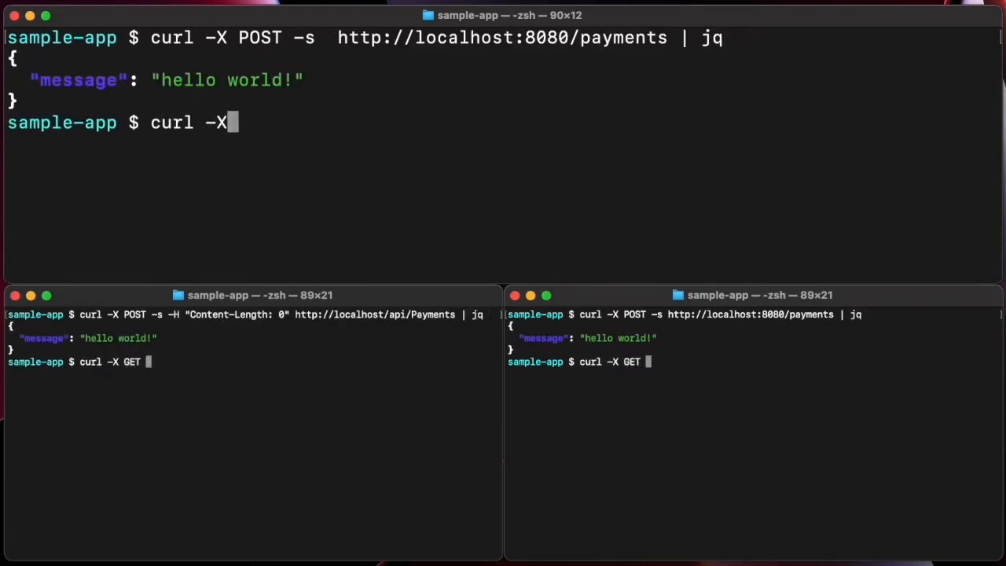
pyautogui.write('GET -s http://localhost:8080/products')
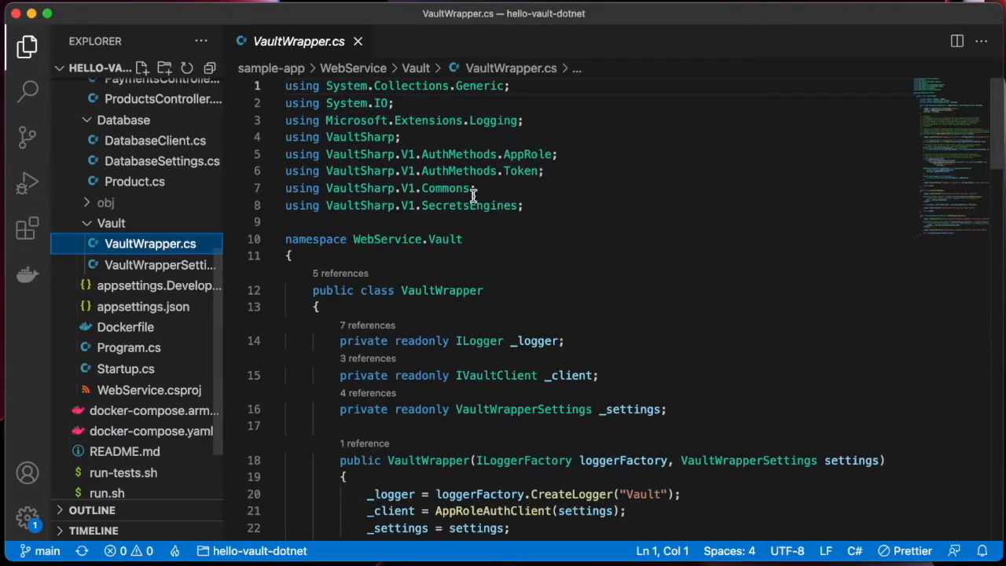
# Write the WriteSecretApiKey(string value) method that builds a Dictionary of secret data.
pyautogui.scroll(-3)
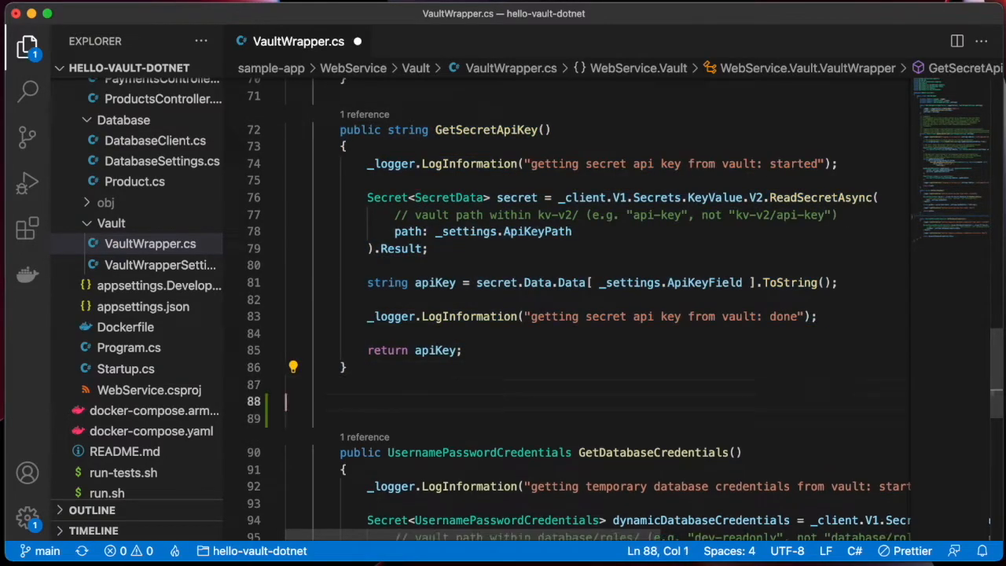
pyautogui.write('public string WriteSecretApiKey(string value)')
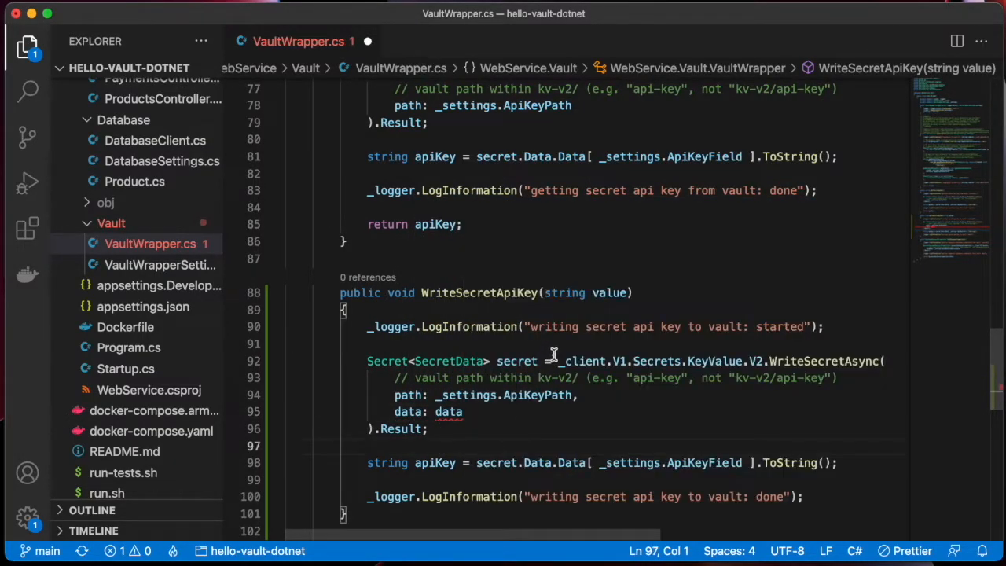
pyautogui.write('var data = new Dictionary<string, object>{{_settings.ApiKeyField, value }};')
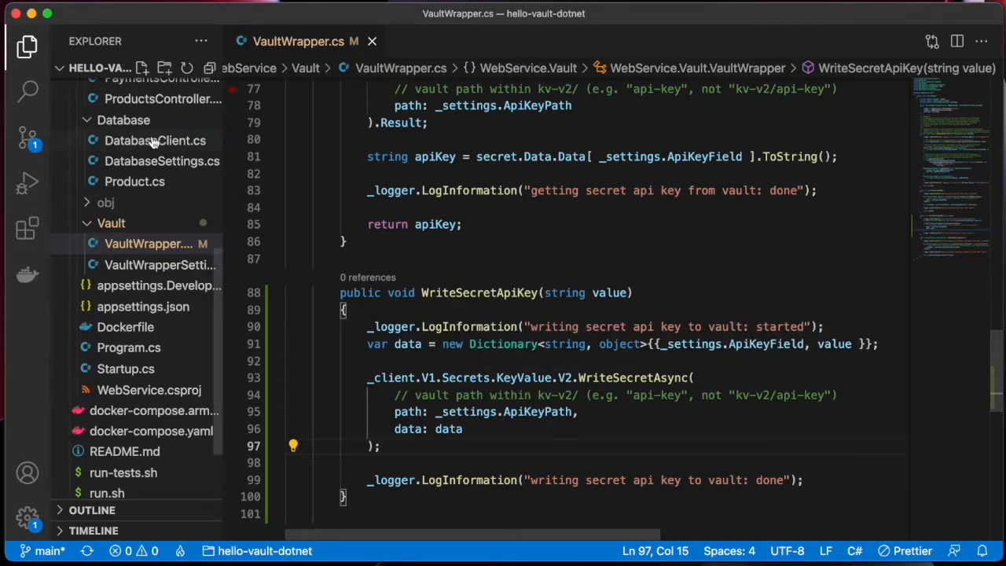
# In Startup.cs add vault.WriteSecretApiKey("demo-value") after the Vault wrapper is created.
pyautogui.click(126, 368)
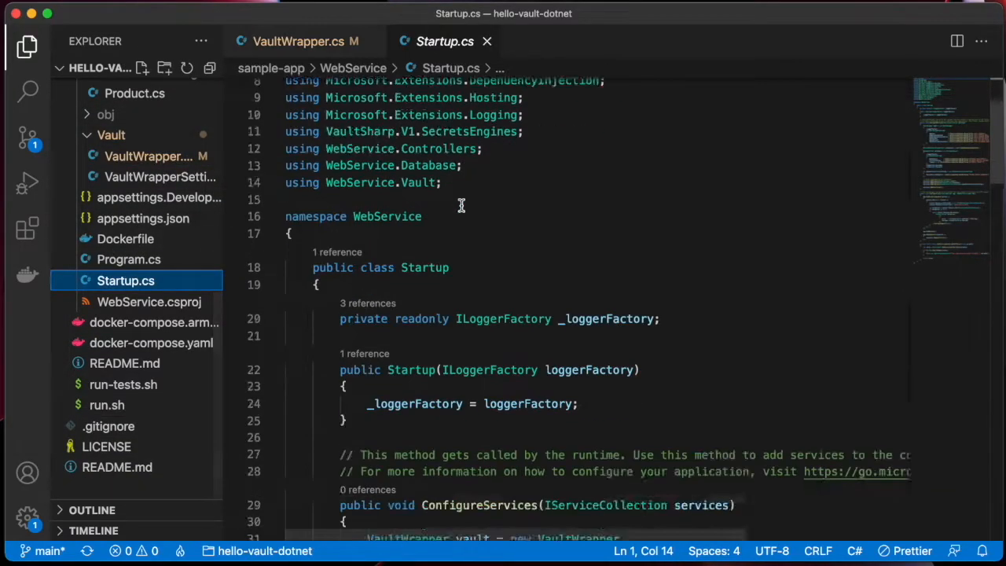
pyautogui.write('vault.WriteSecretApiKey("demo-value");')
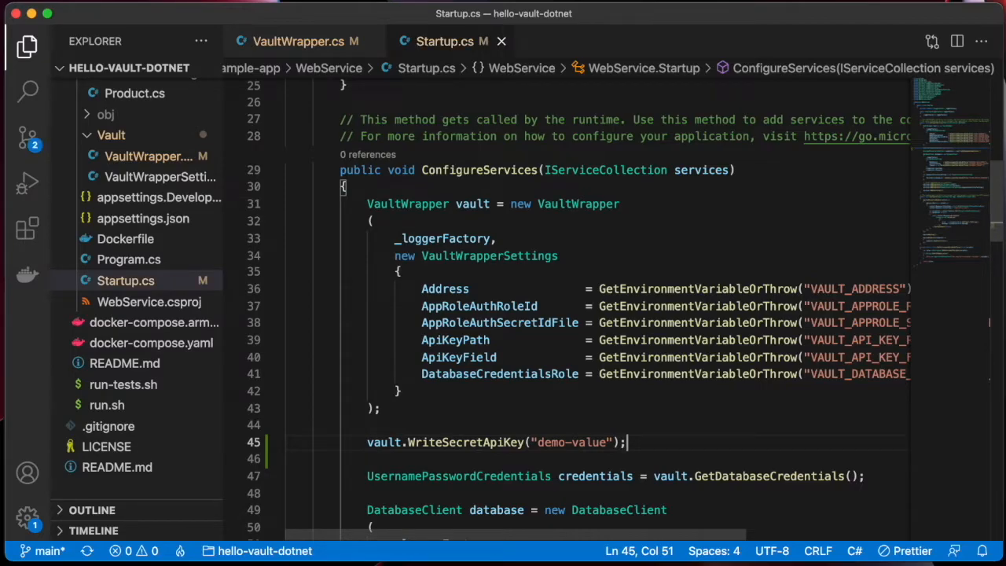
pyautogui.press('Ctrl+`')
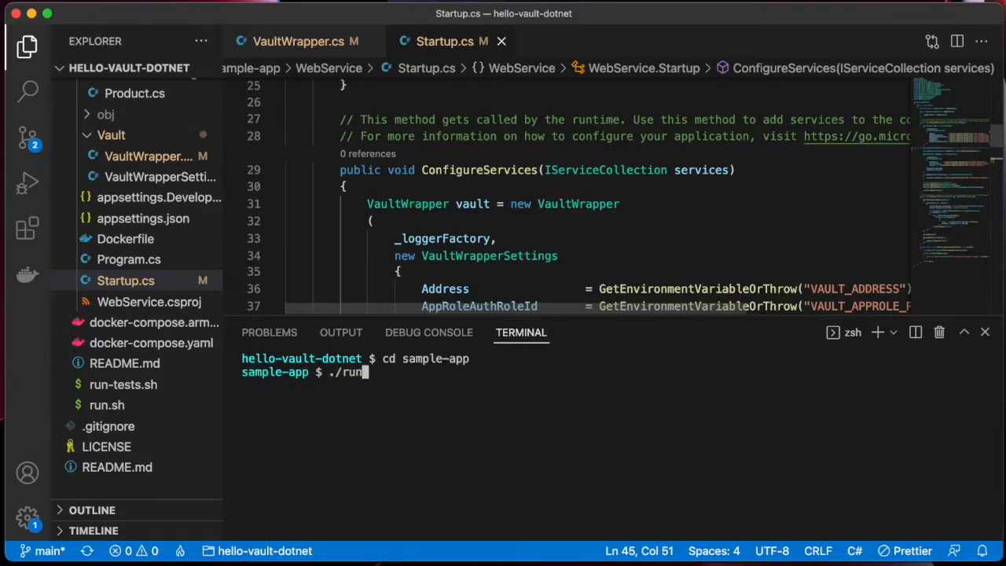
# Relaunch the app with ./run.sh and grep sample-app-app-1 logs for the secret write.
pyautogui.press('Return')
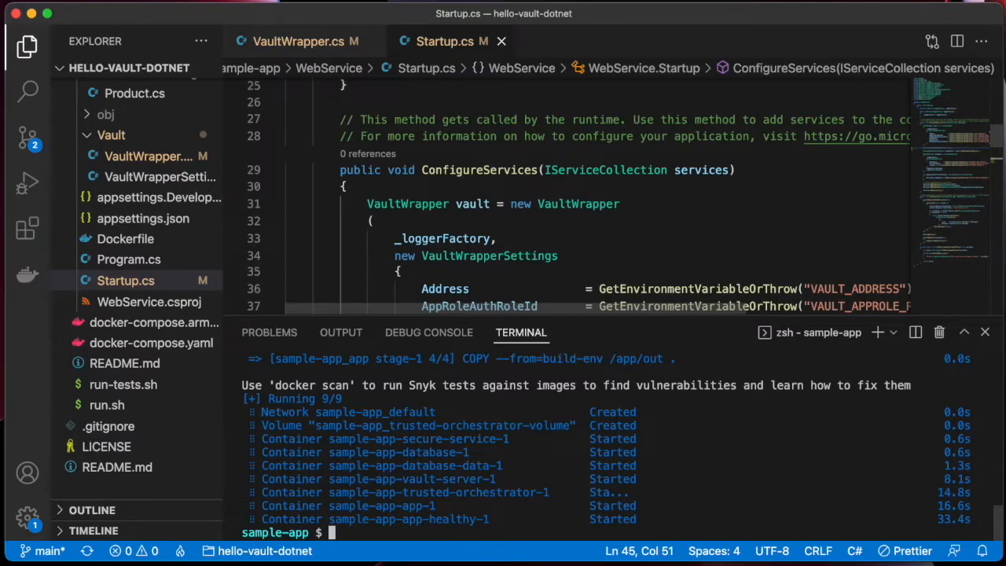
pyautogui.write('docker logs sample-app-app-1 2>&')
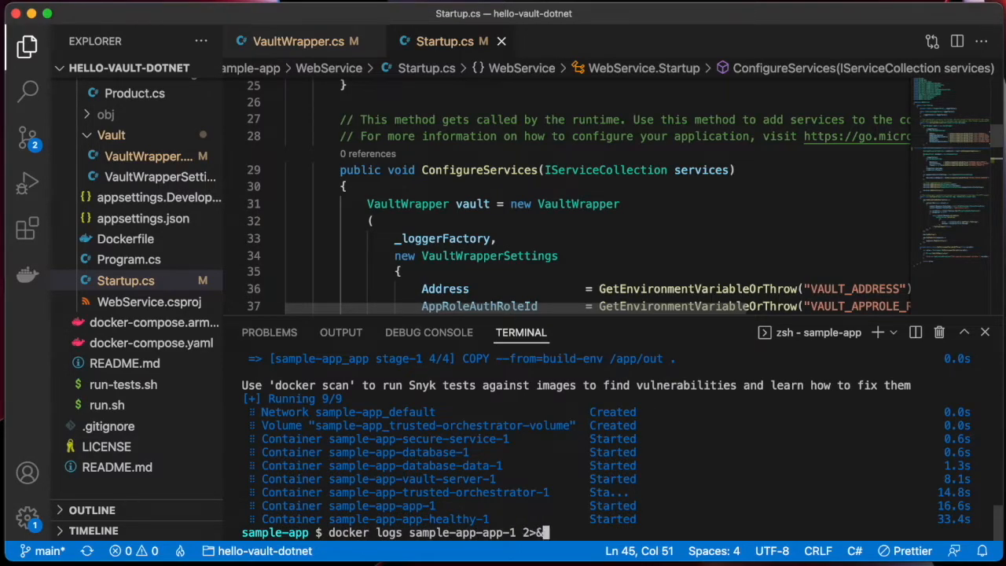
pyautogui.press('Return')
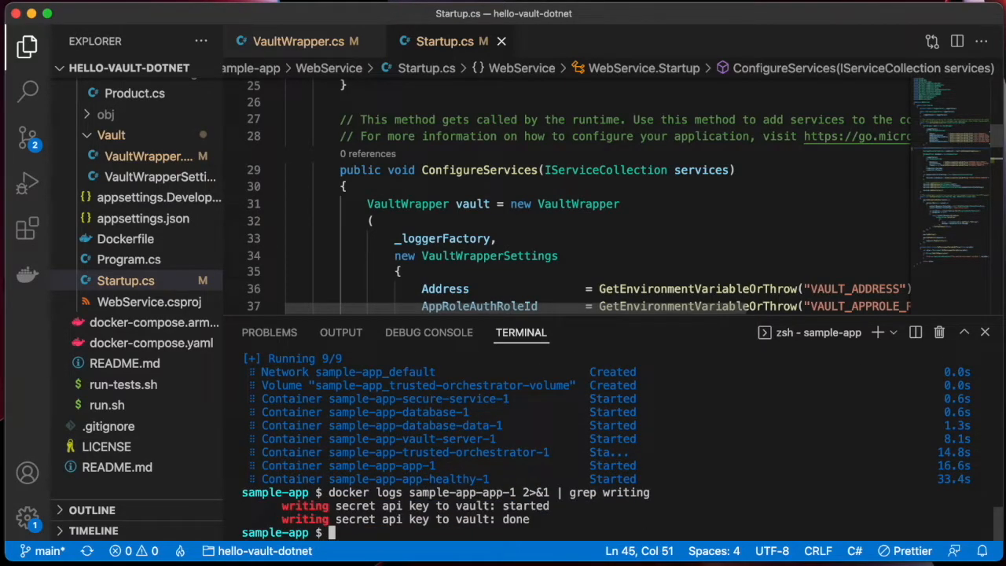
pyautogui.write('curl -s -X POST --header "Content-Length: 0" http://localhost/api/Payments | jq')
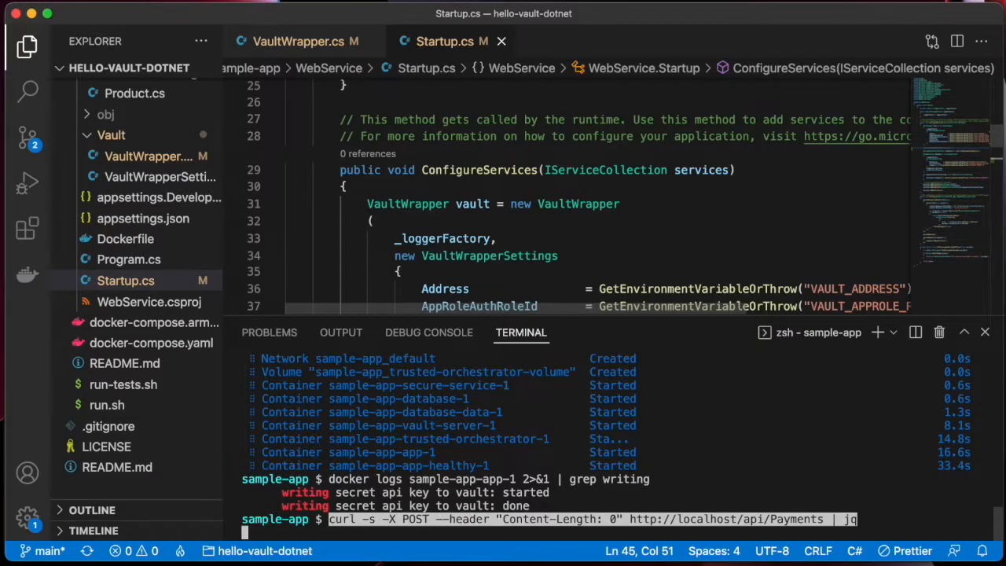
pyautogui.press('Return')
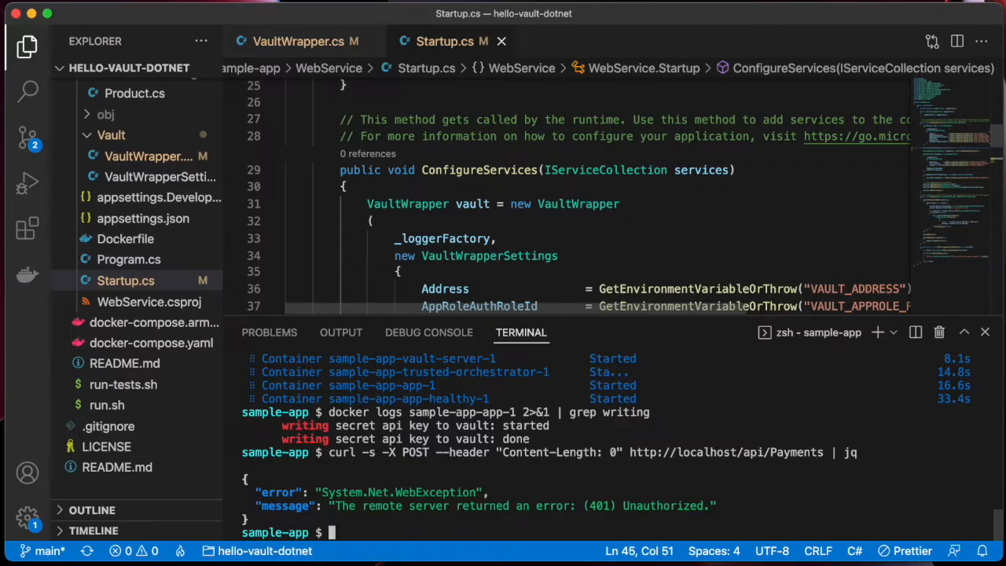
pyautogui.click(155, 323)
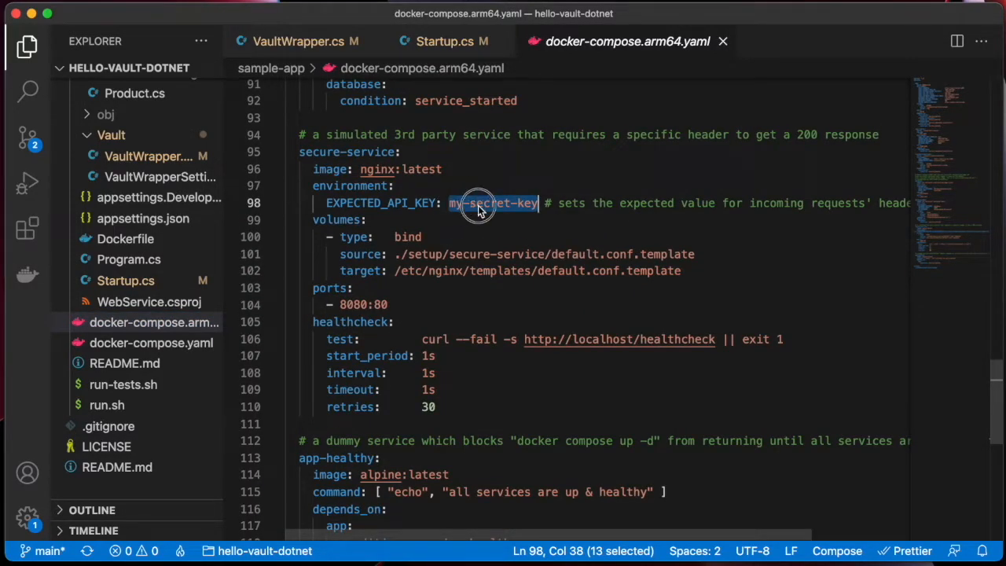
pyautogui.write('demo')
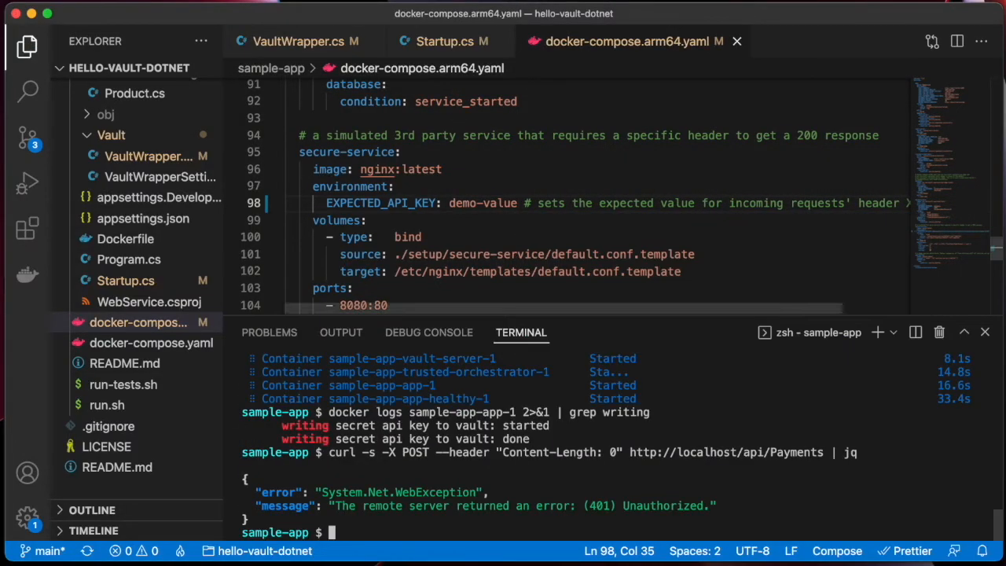
pyautogui.write('./run')
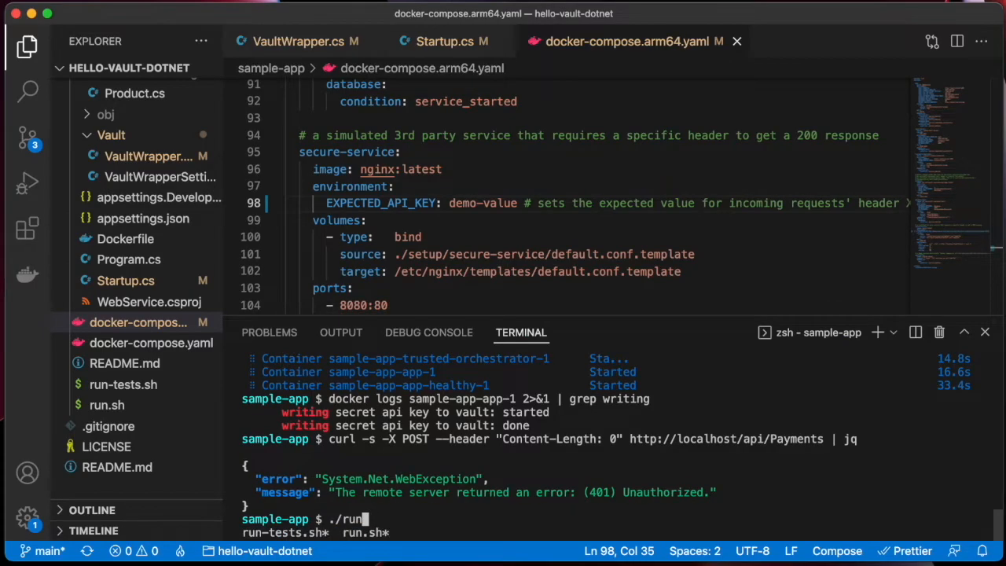
pyautogui.press('Return')
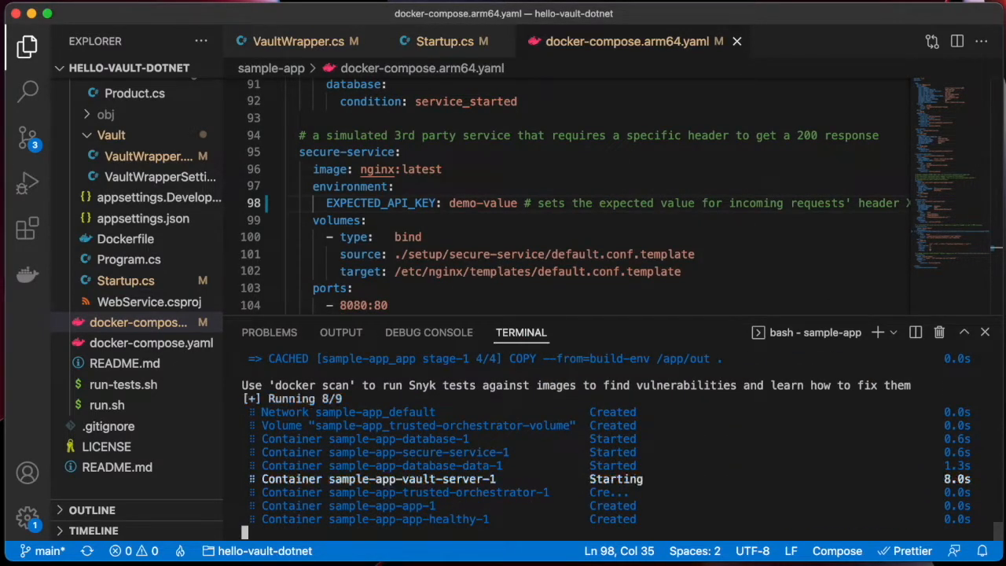